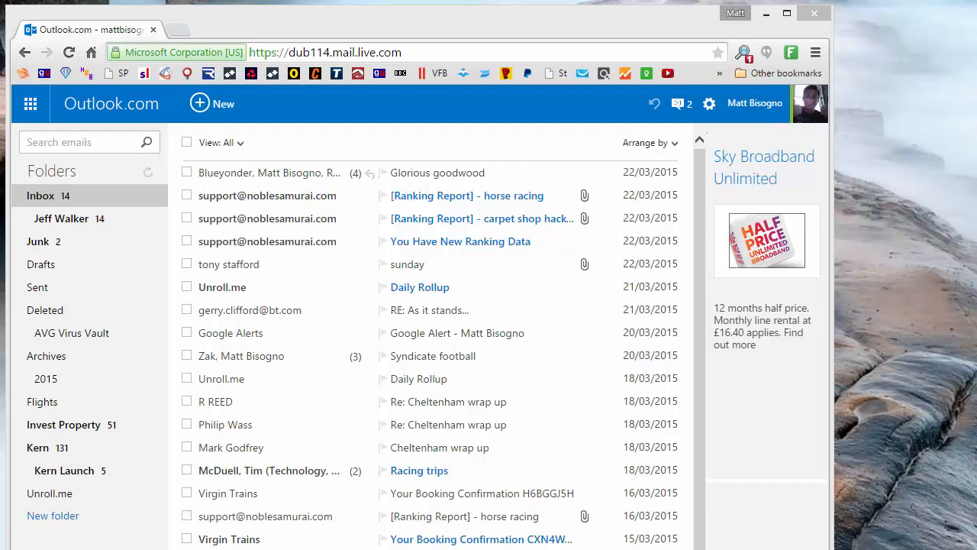
pyautogui.moveTo(754, 417)
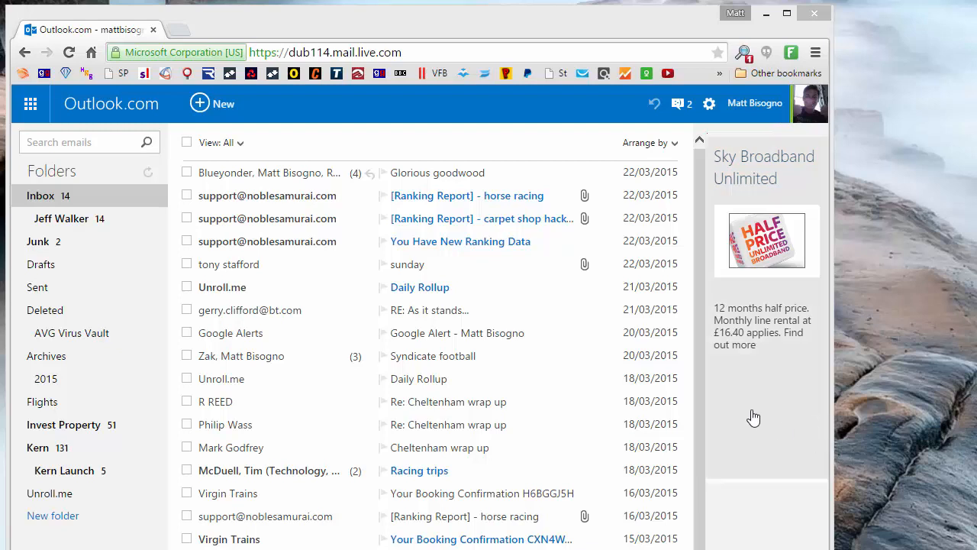
pyautogui.moveTo(709, 103)
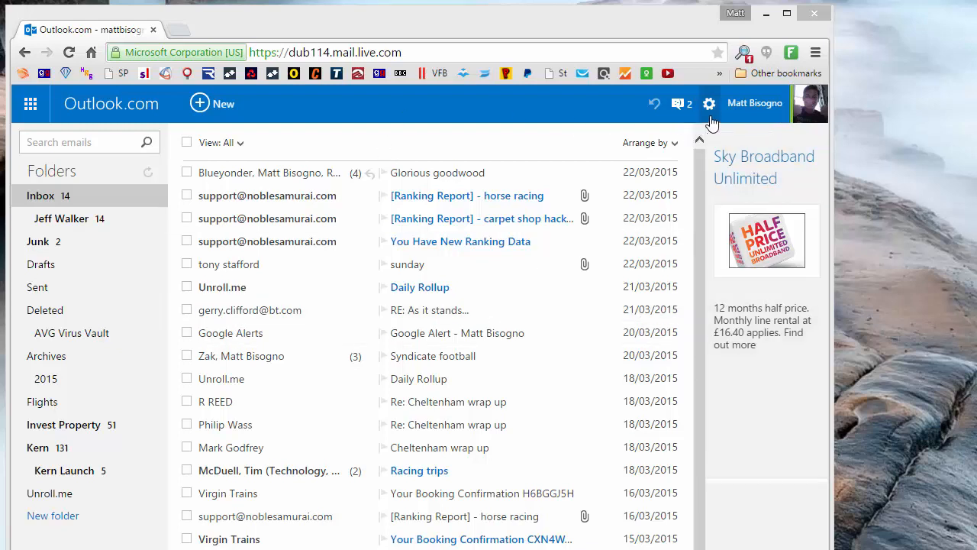
pyautogui.moveTo(710, 114)
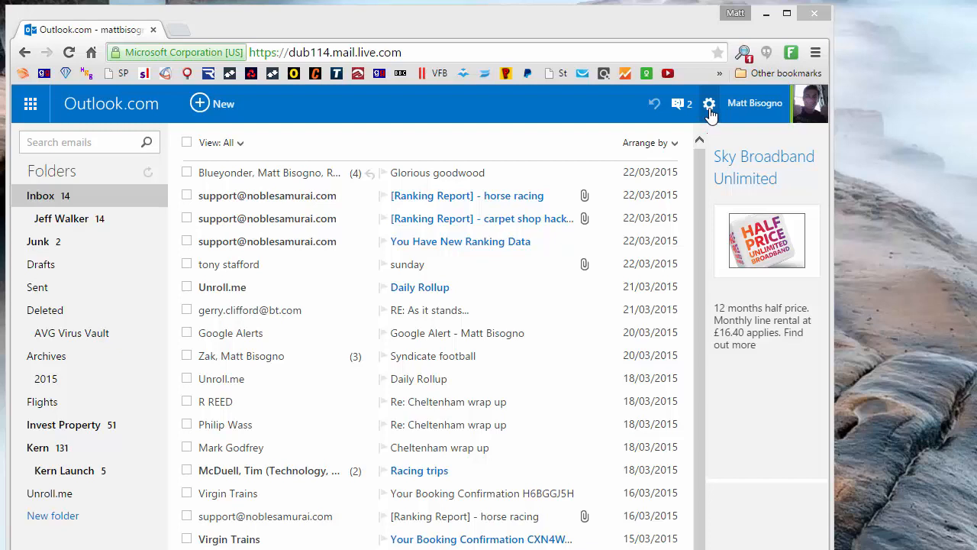
# Step: Go from Options to 'Safe and blocked senders' > 'Safe senders' and select the entry box
pyautogui.click(710, 103)
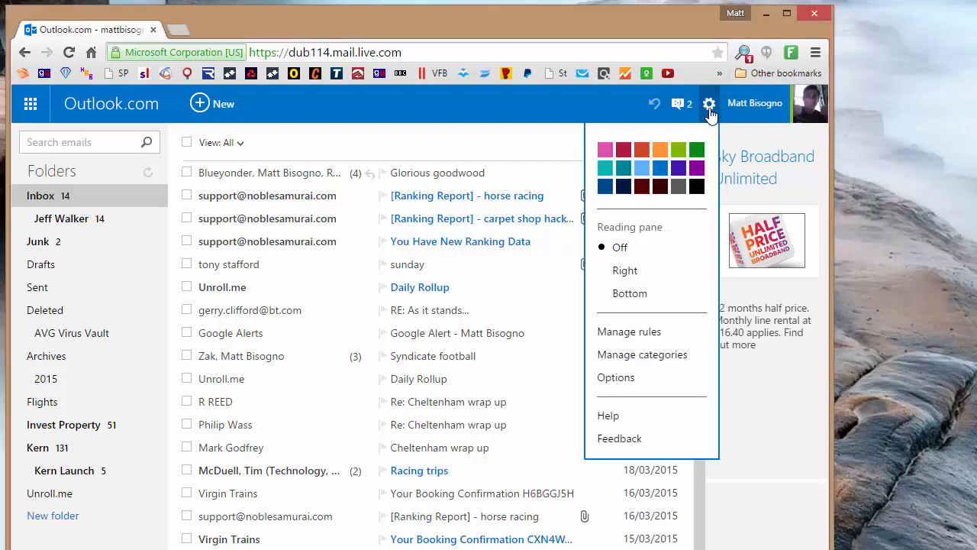
pyautogui.moveTo(615, 377)
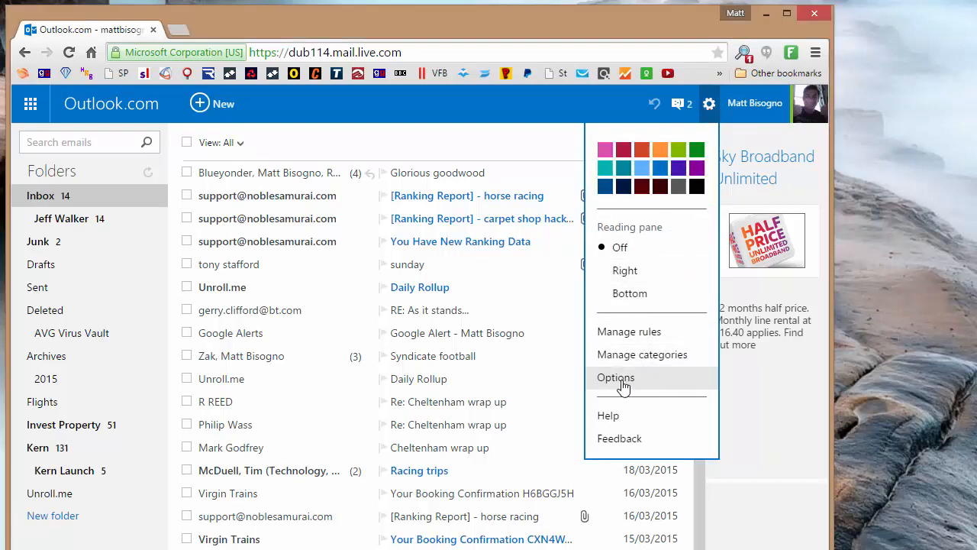
pyautogui.click(615, 377)
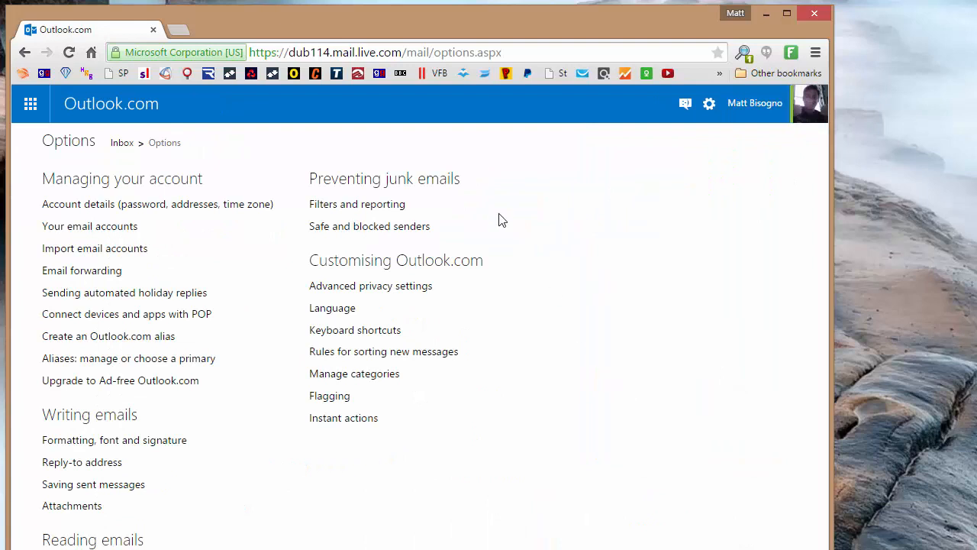
pyautogui.moveTo(461, 214)
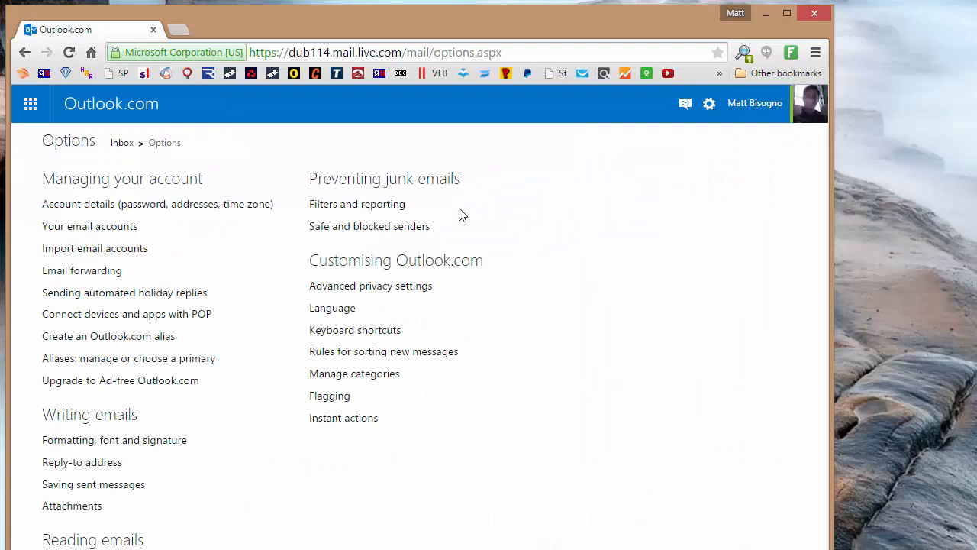
pyautogui.moveTo(360, 230)
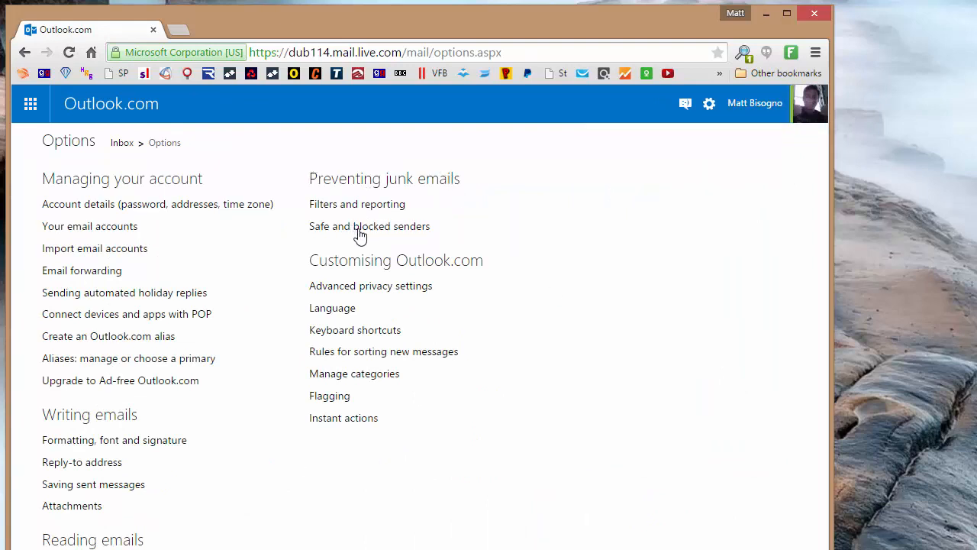
pyautogui.click(370, 226)
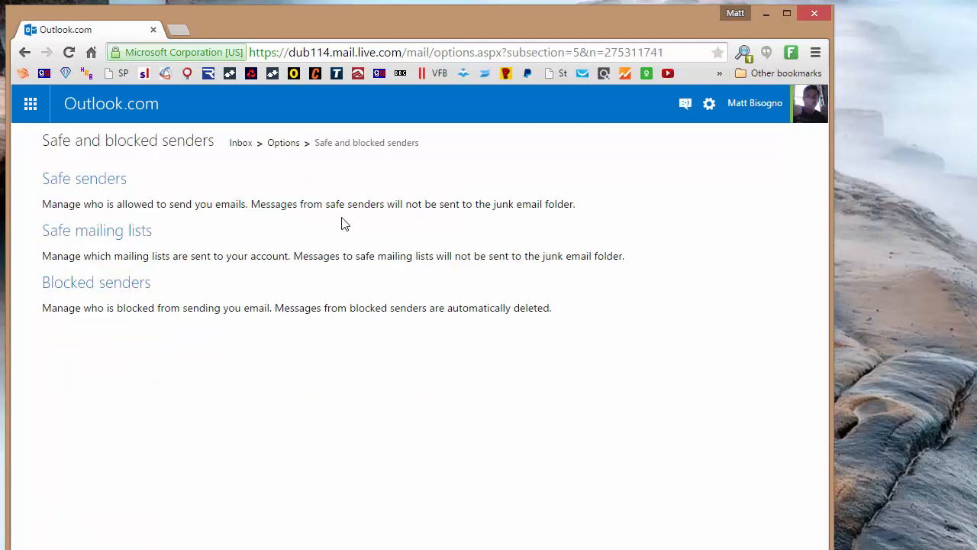
pyautogui.moveTo(90, 188)
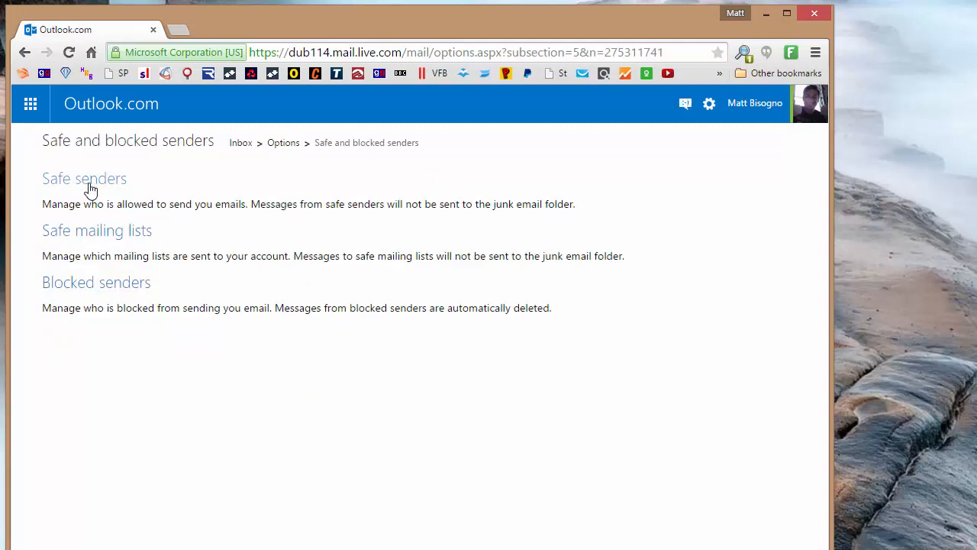
pyautogui.click(84, 178)
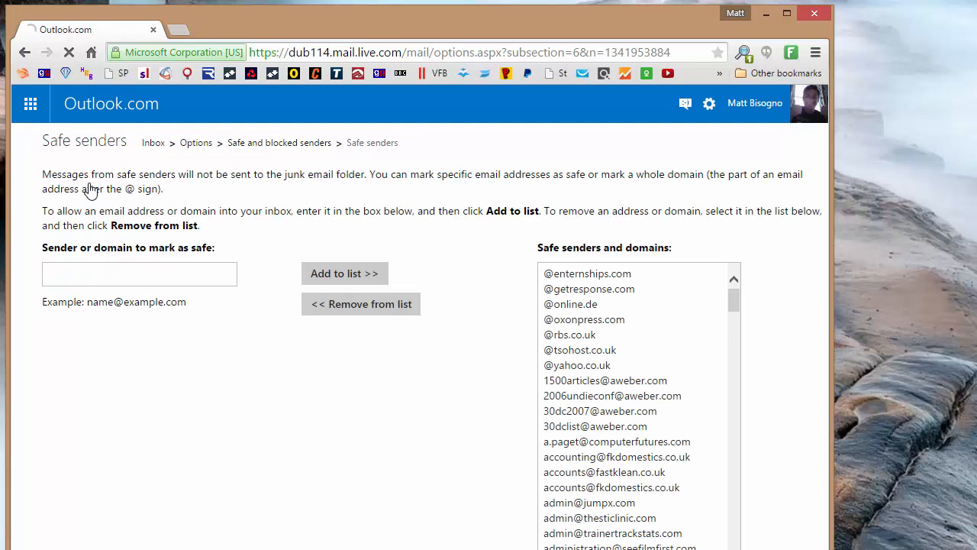
pyautogui.click(139, 273)
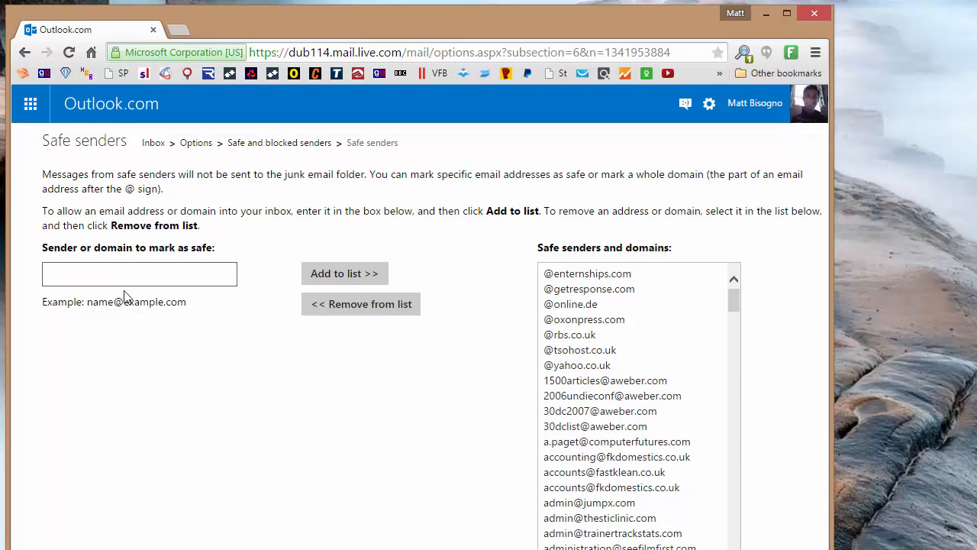
pyautogui.write('@')
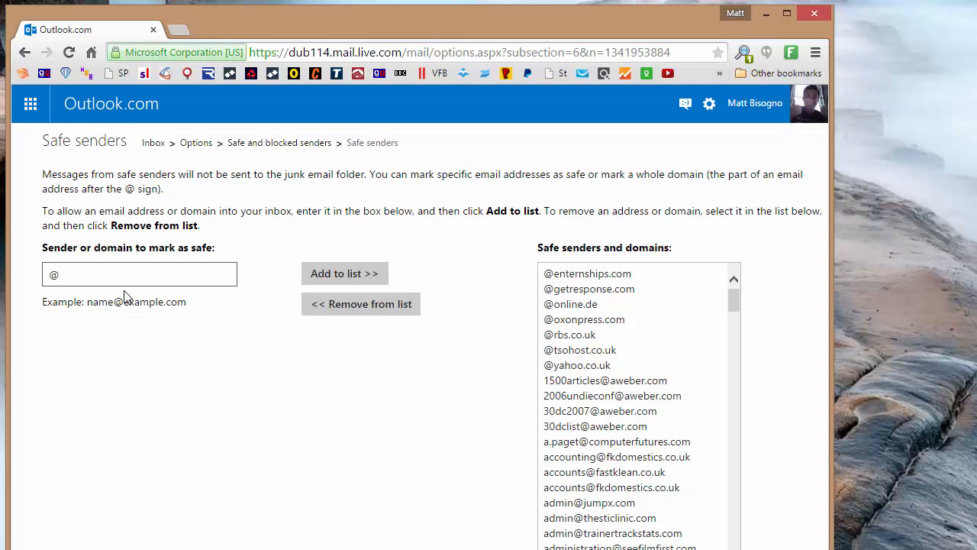
pyautogui.write('geegee')
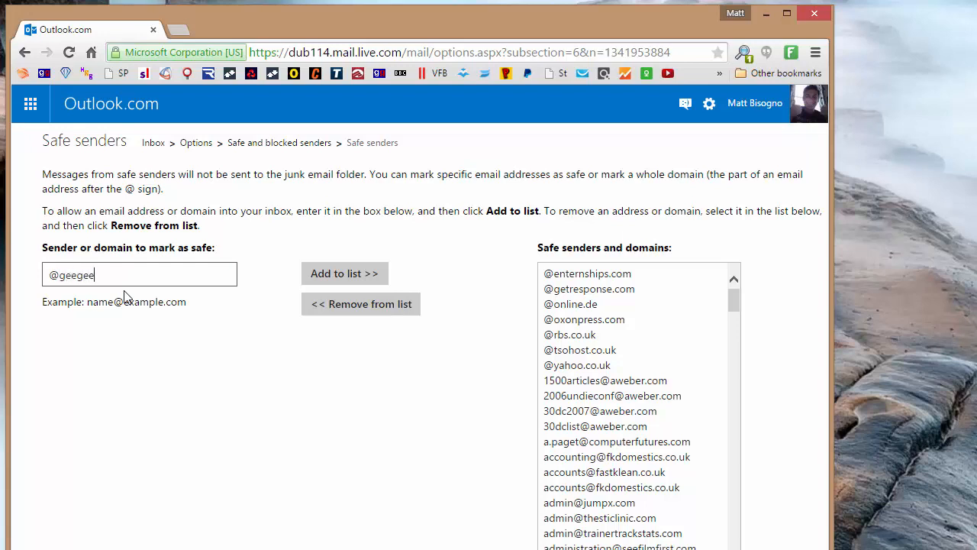
pyautogui.write('z.co.uk')
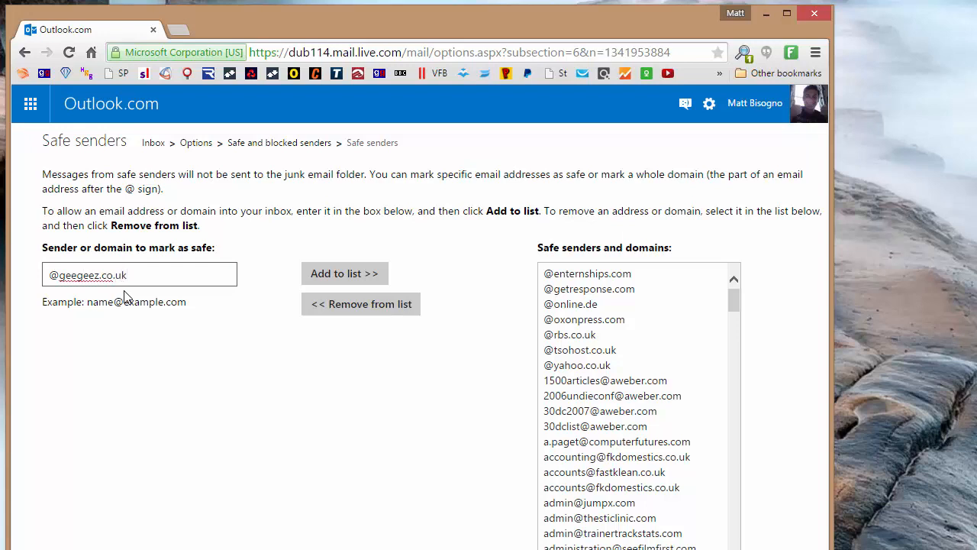
pyautogui.click(344, 274)
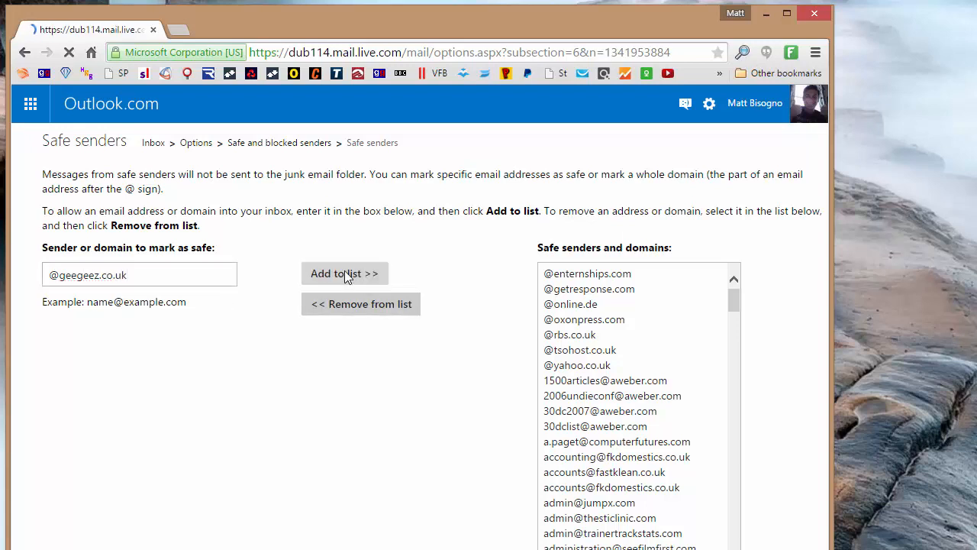
pyautogui.click(345, 274)
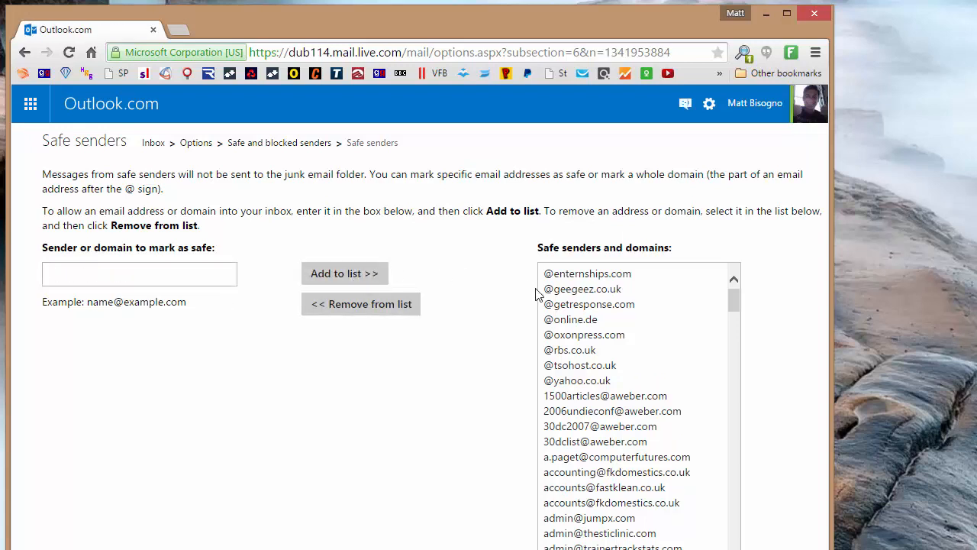
pyautogui.click(583, 289)
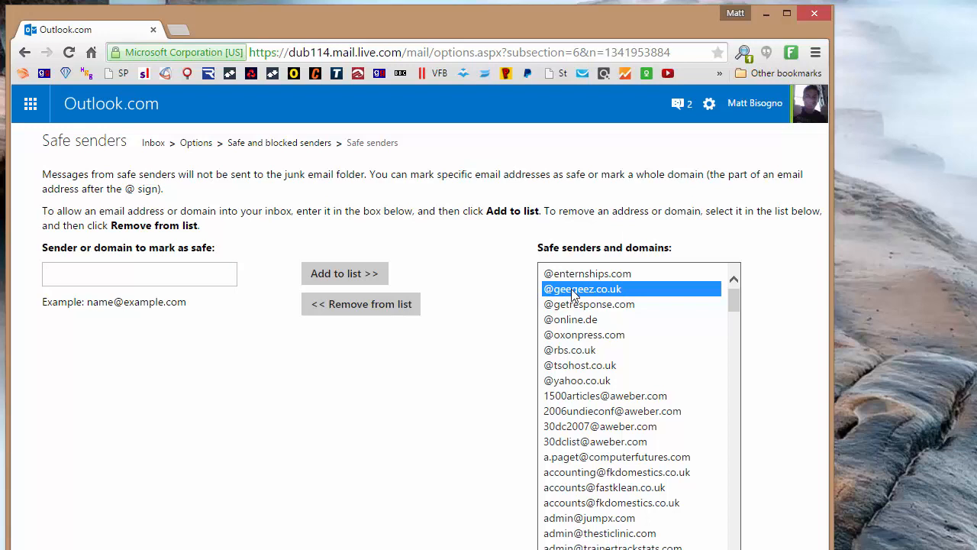
pyautogui.moveTo(527, 279)
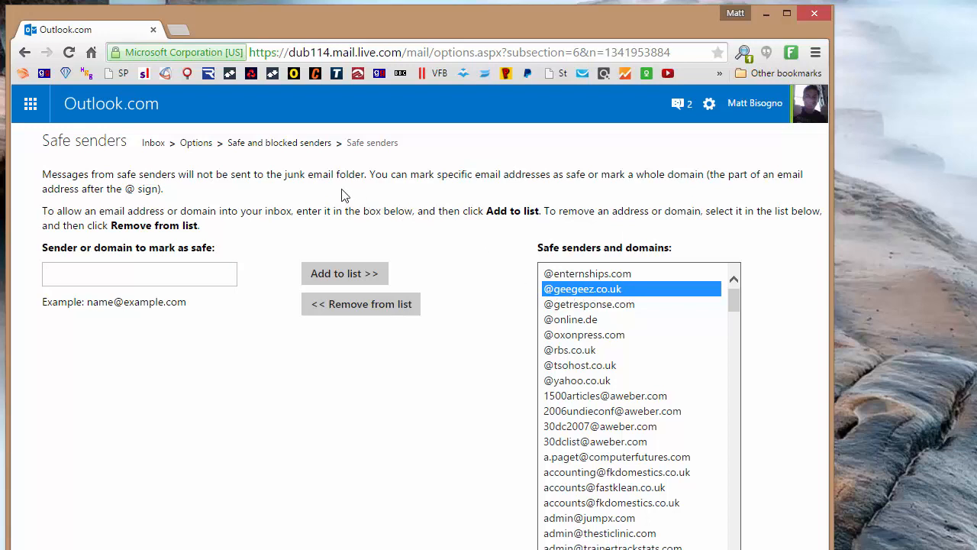
pyautogui.moveTo(320, 181)
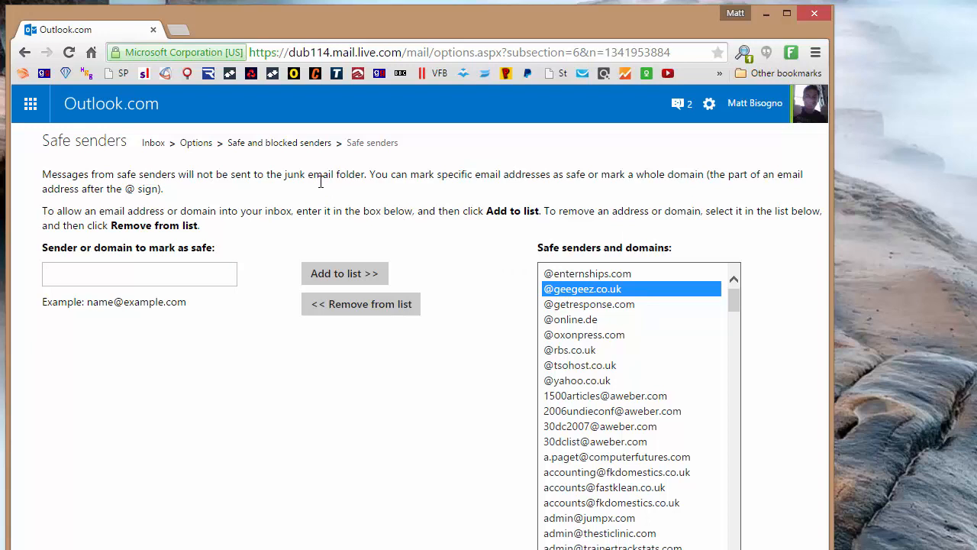